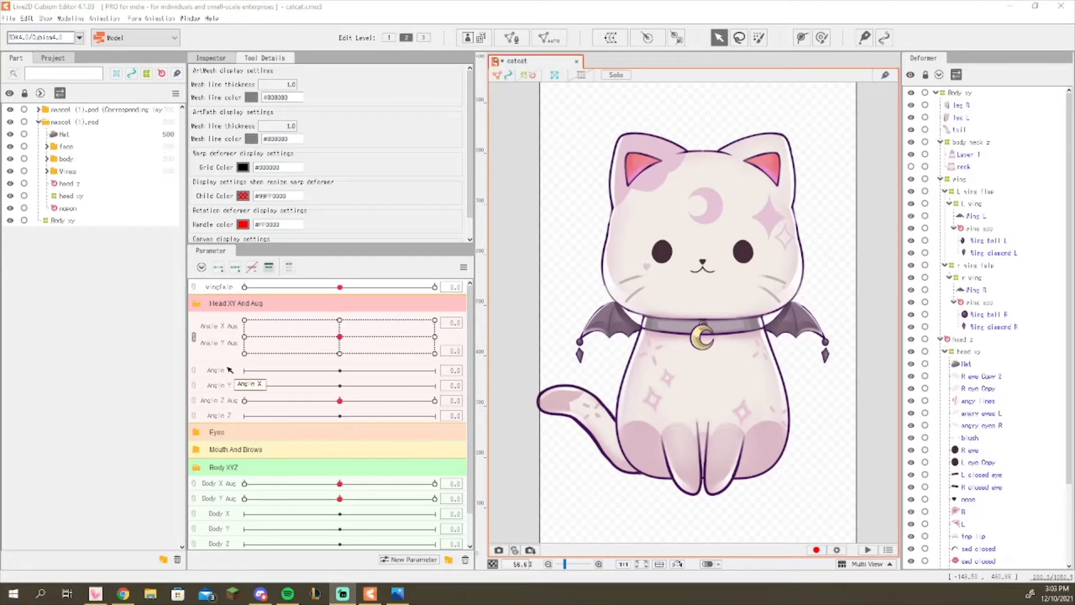
Step: Preview Angle X/Y Aug, tilt the head with Angle Z Aug, sway the body with Body X Aug
{"action": "left_click_drag", "start_coordinate": [339, 354], "coordinate": [324, 353]}
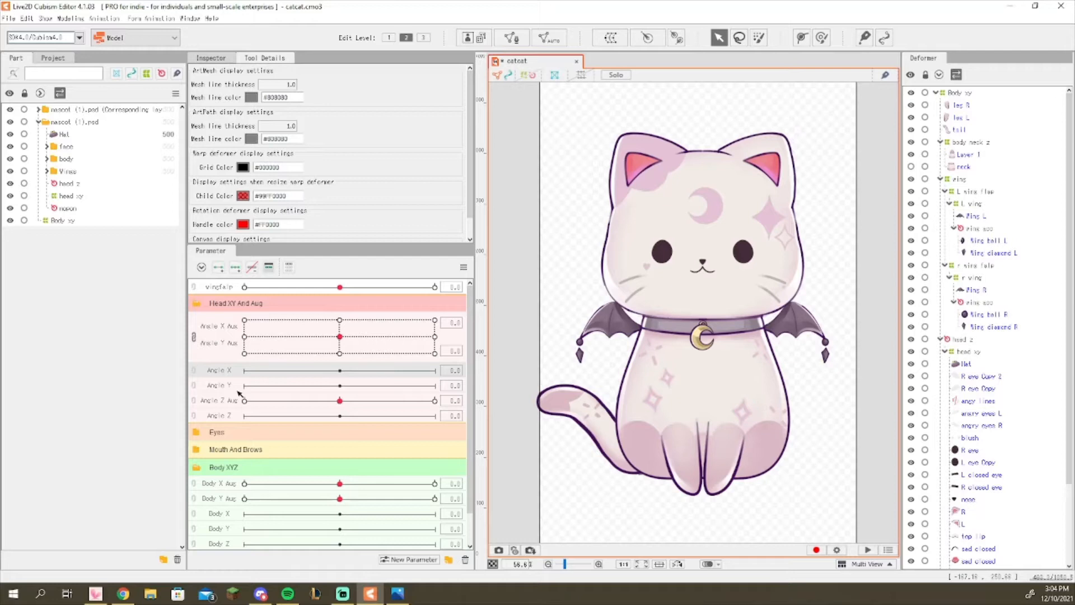
{"action": "mouse_move", "coordinate": [231, 346]}
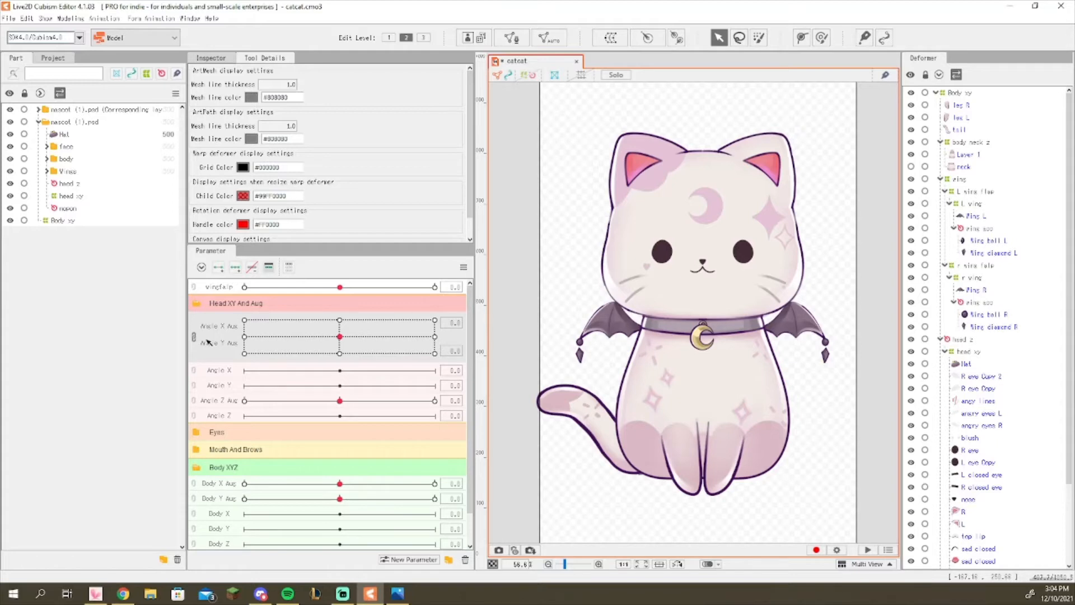
{"action": "mouse_move", "coordinate": [223, 382]}
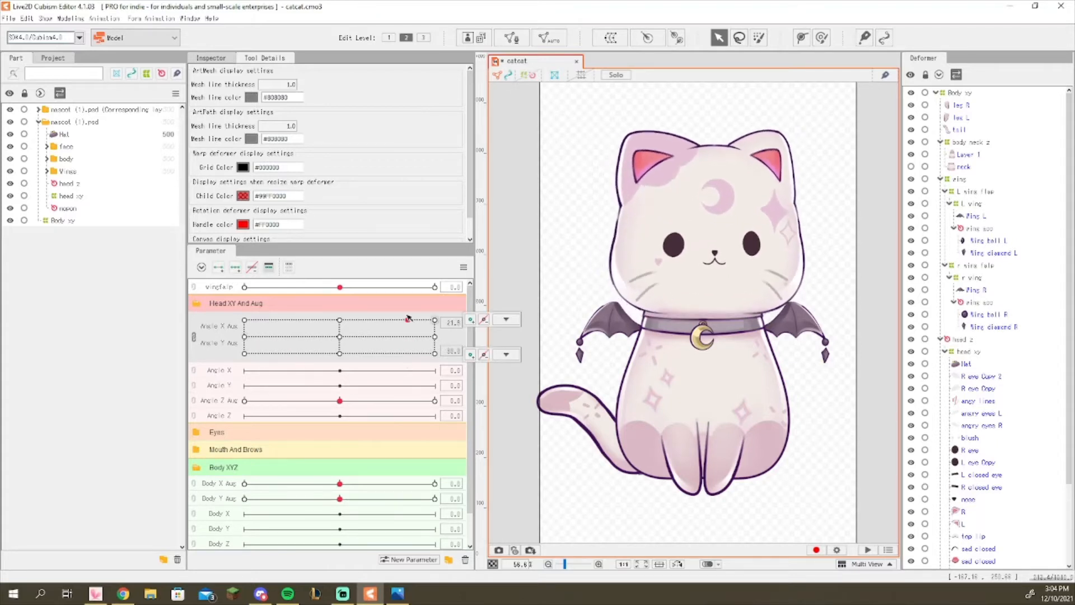
{"action": "left_click_drag", "start_coordinate": [339, 400], "coordinate": [267, 400]}
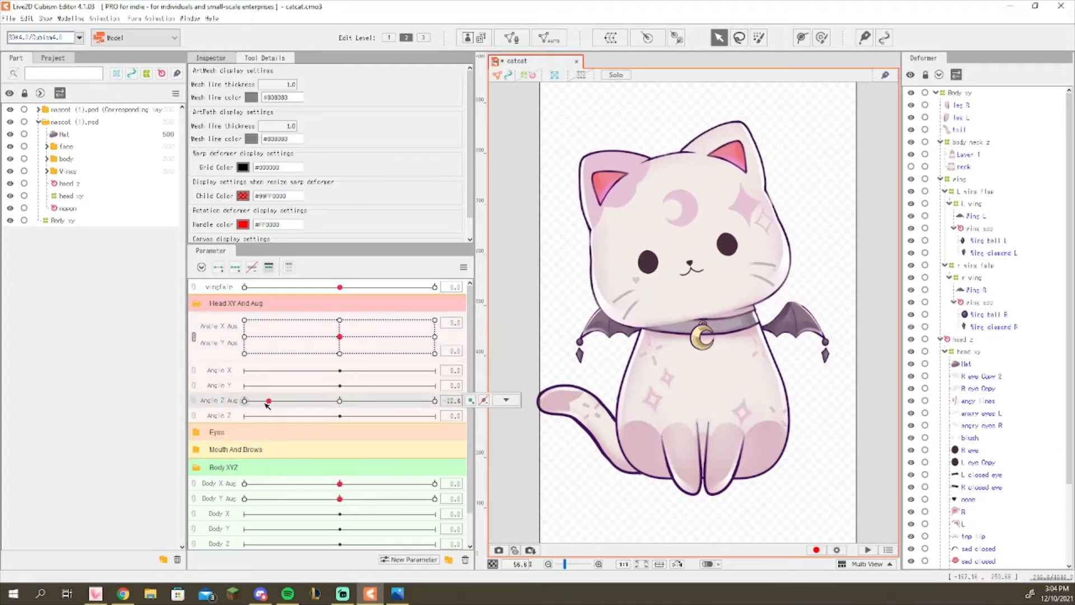
{"action": "left_click_drag", "start_coordinate": [268, 400], "coordinate": [339, 400]}
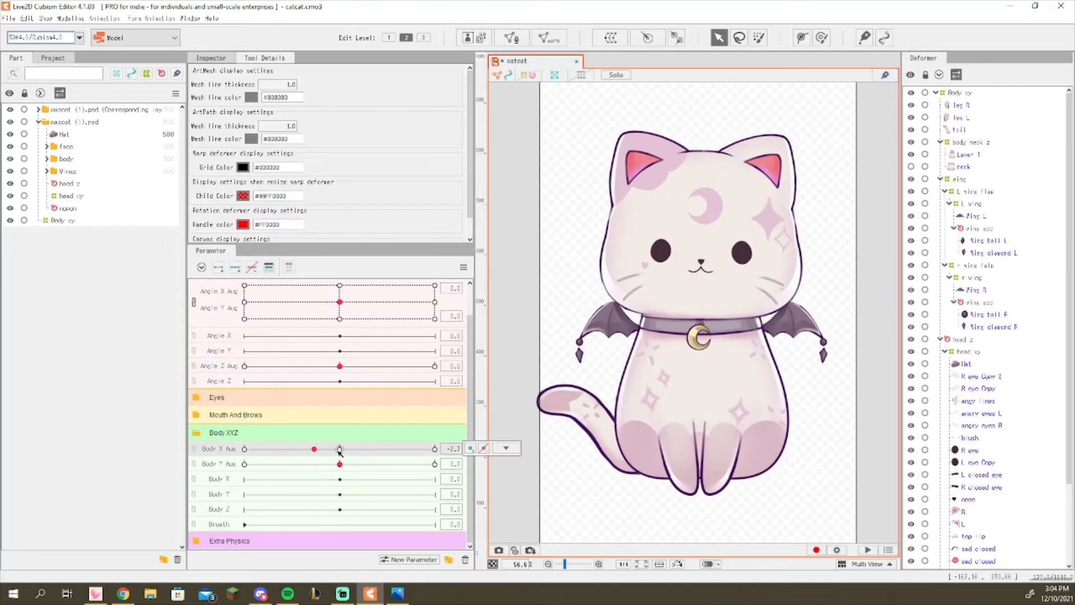
{"action": "left_click_drag", "start_coordinate": [314, 448], "coordinate": [339, 448]}
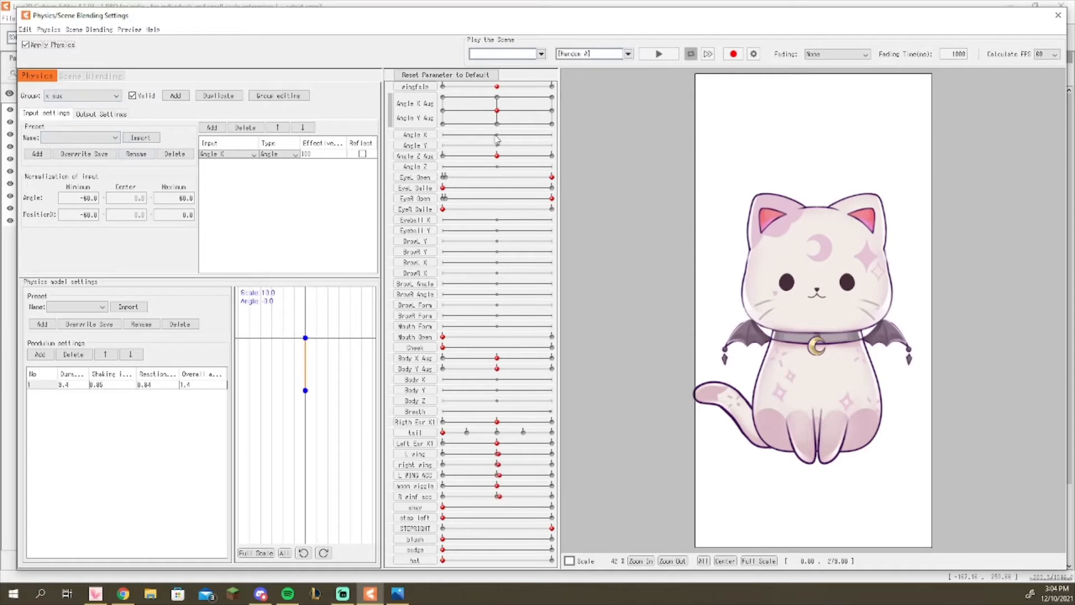
{"action": "mouse_move", "coordinate": [497, 140]}
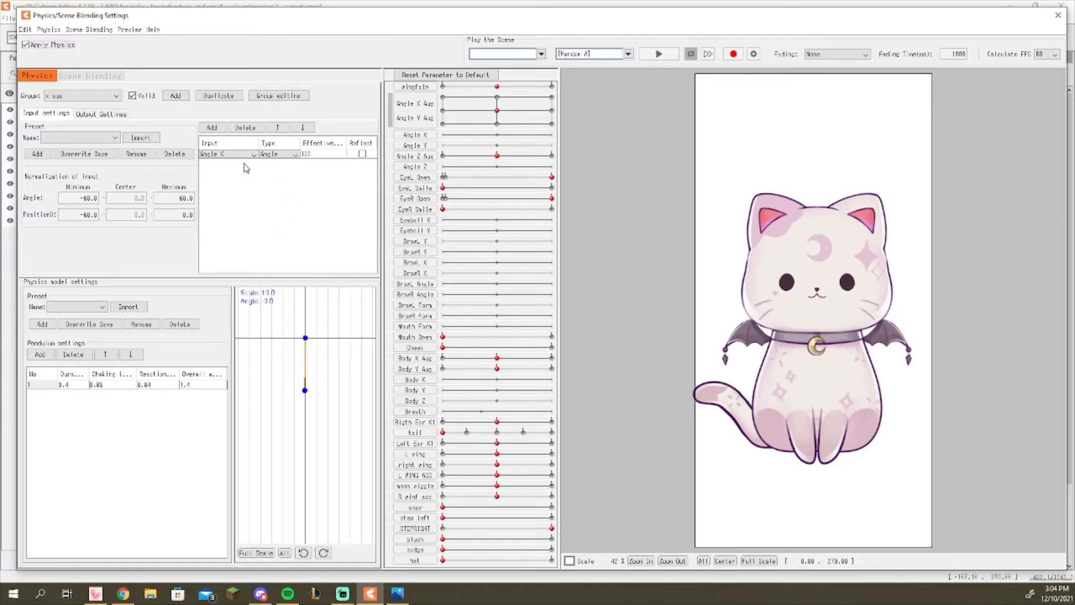
Step: Run the physics preview and watch the Angle X pendulum swing
{"action": "left_click", "coordinate": [226, 154]}
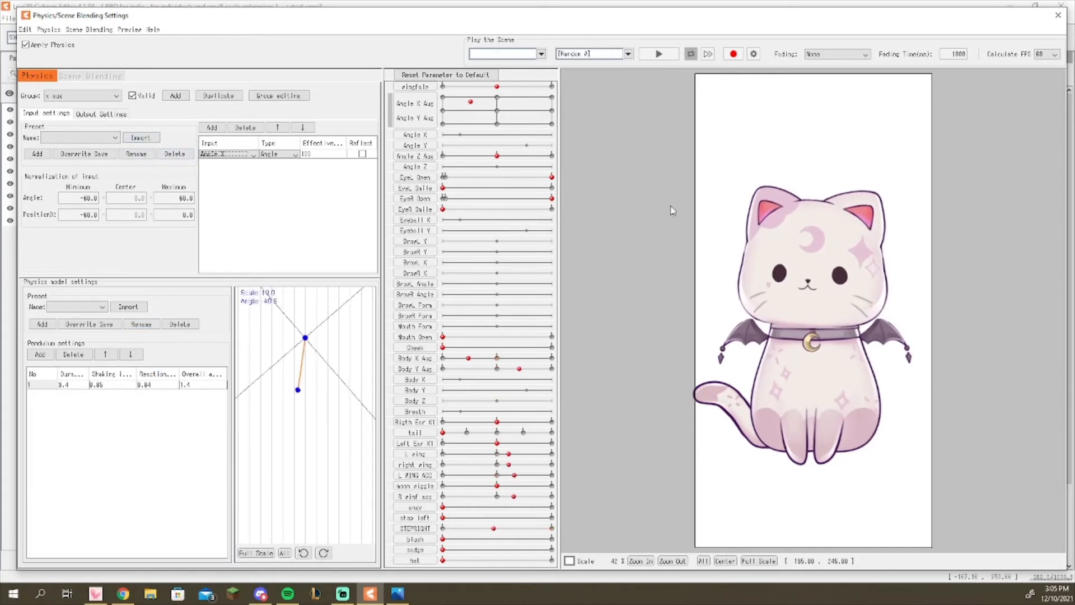
{"action": "left_click", "coordinate": [101, 114]}
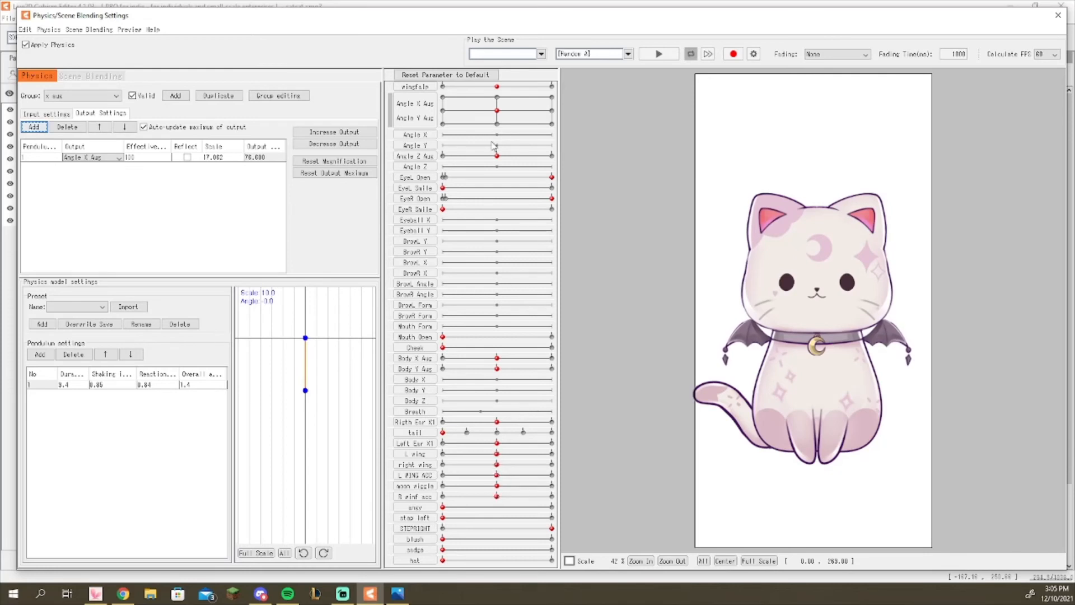
{"action": "mouse_move", "coordinate": [495, 139]}
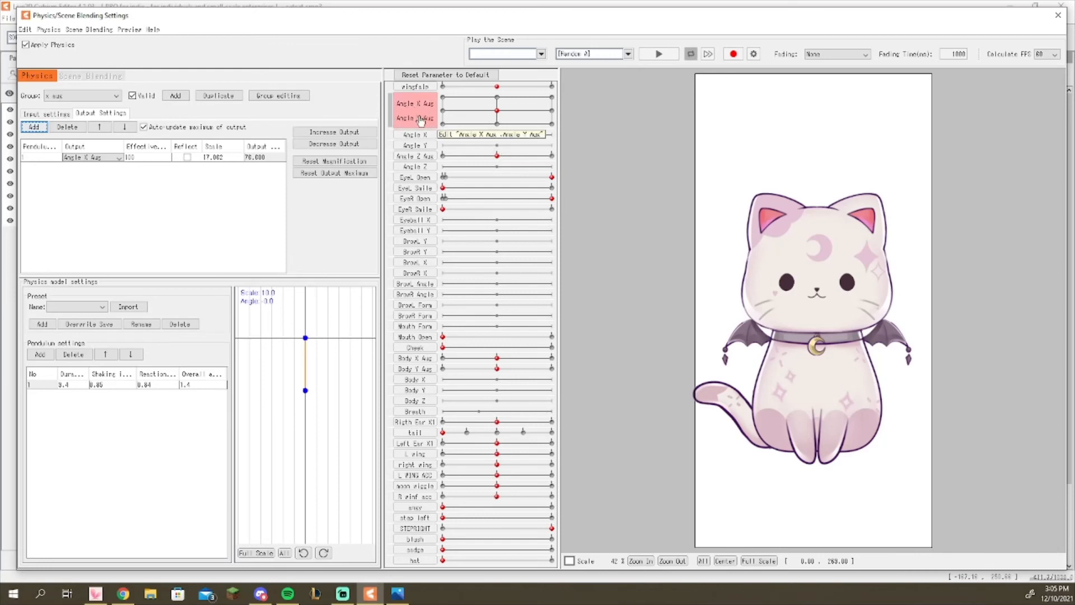
Step: Inspect the Angle X Aug and Angle Y Aug parameters in the parameter list
{"action": "left_click", "coordinate": [415, 134]}
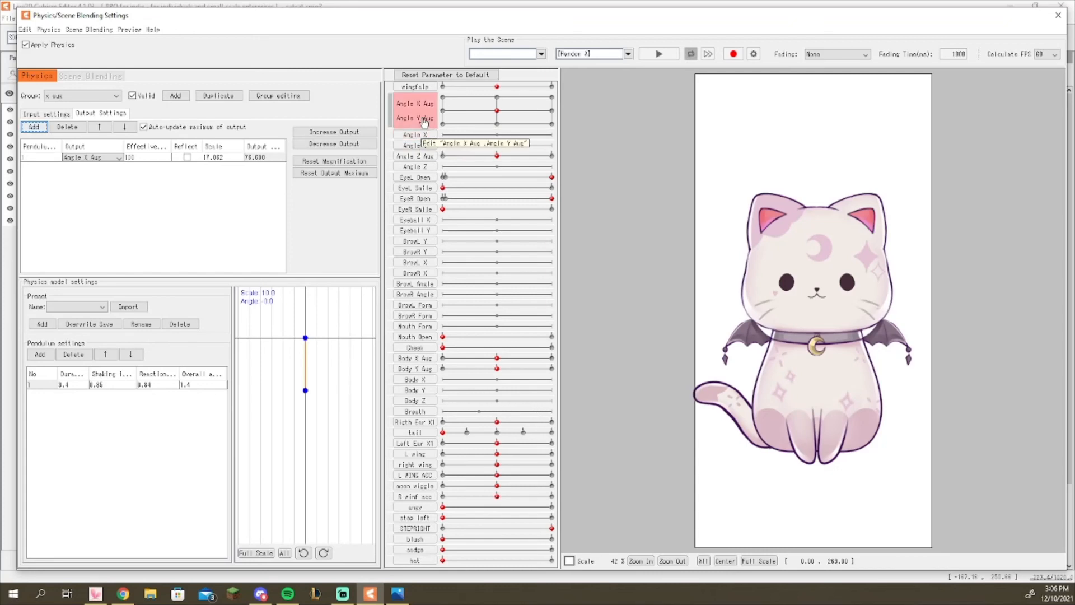
{"action": "left_click", "coordinate": [415, 134]}
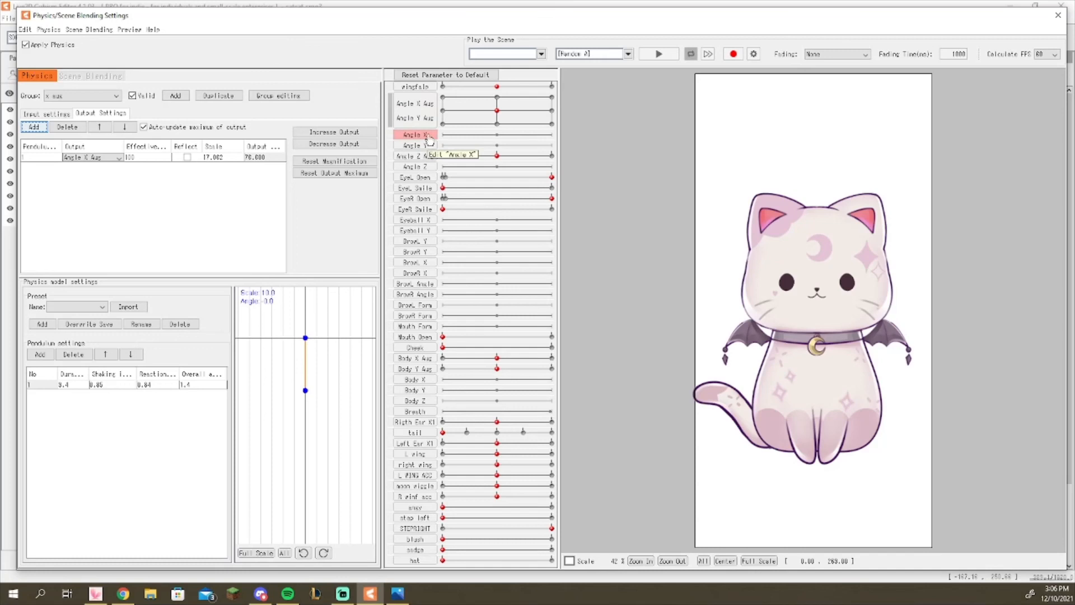